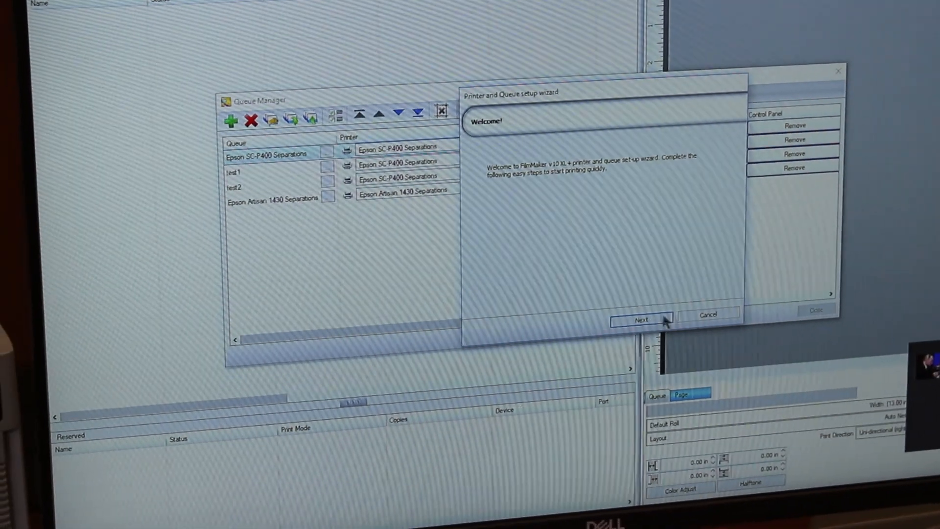
Choose Film Separations as the queue type and advance to printer connection.
click(640, 319)
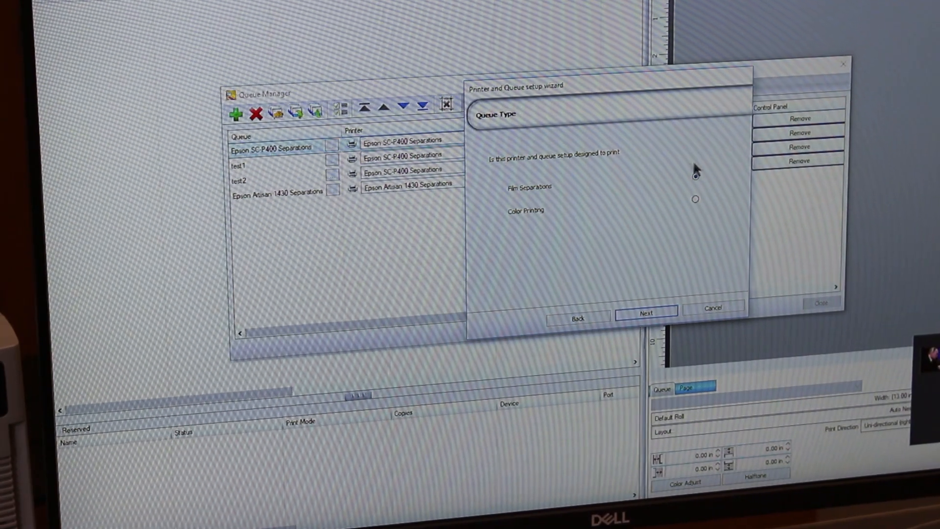
click(695, 176)
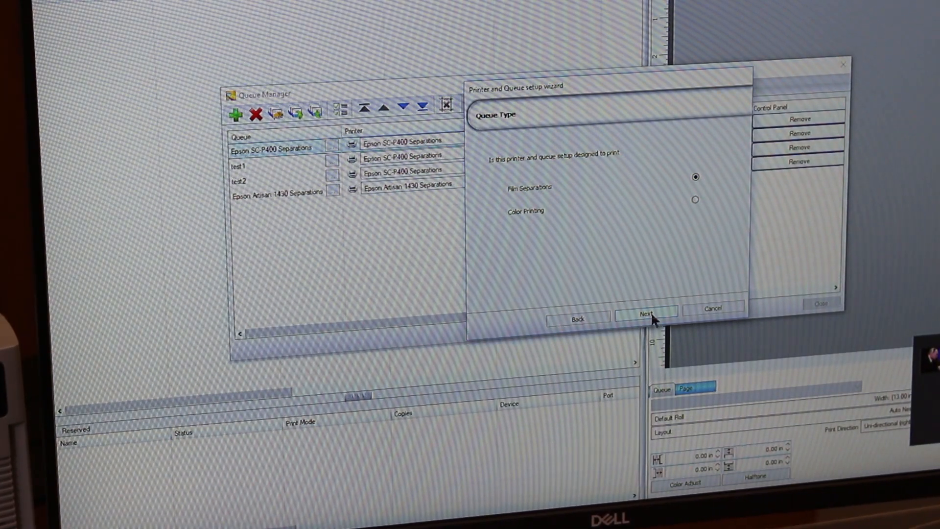
click(645, 312)
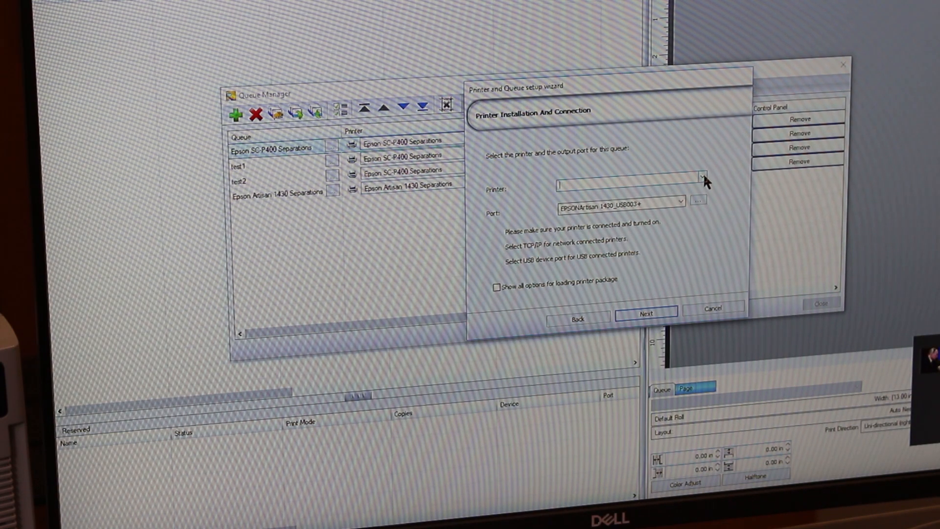
Select Epson SC-P400 Separations on port Printer_USB003+ and advance to media setup.
click(701, 174)
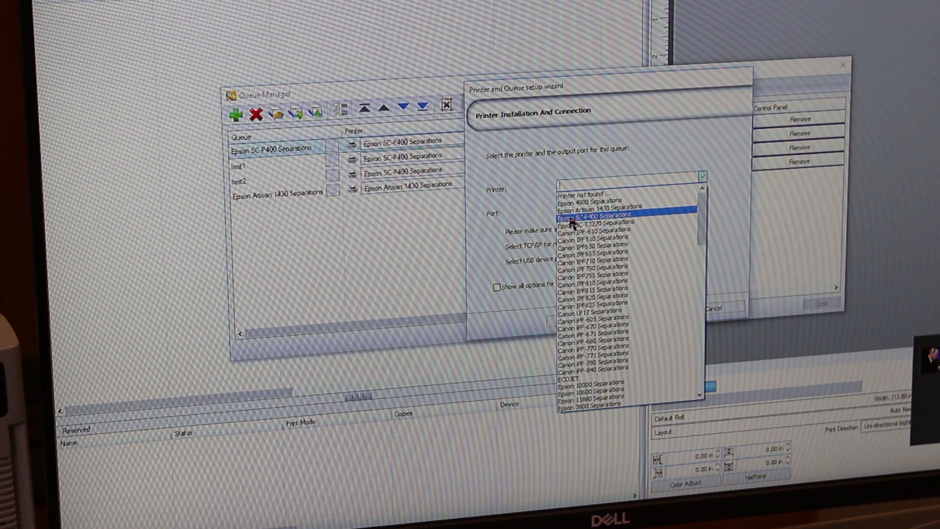
mouse_move(607, 221)
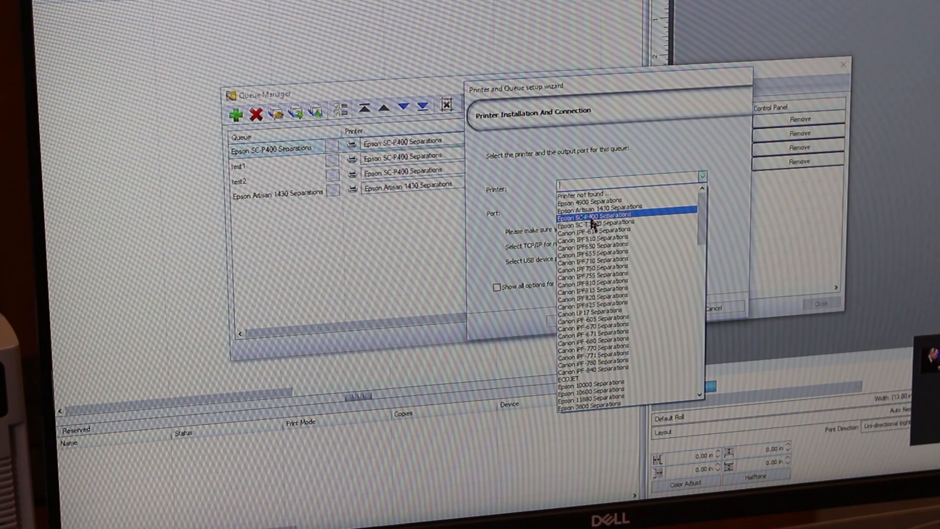
click(596, 216)
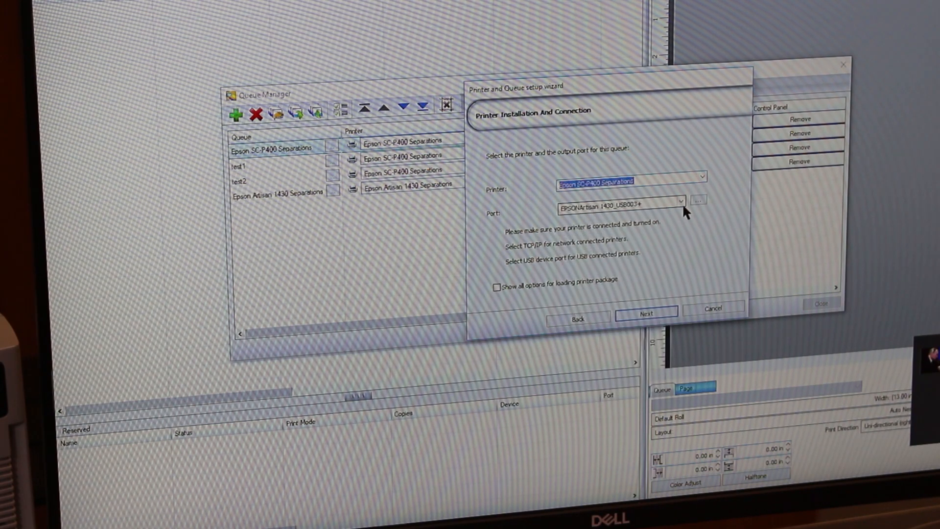
click(679, 201)
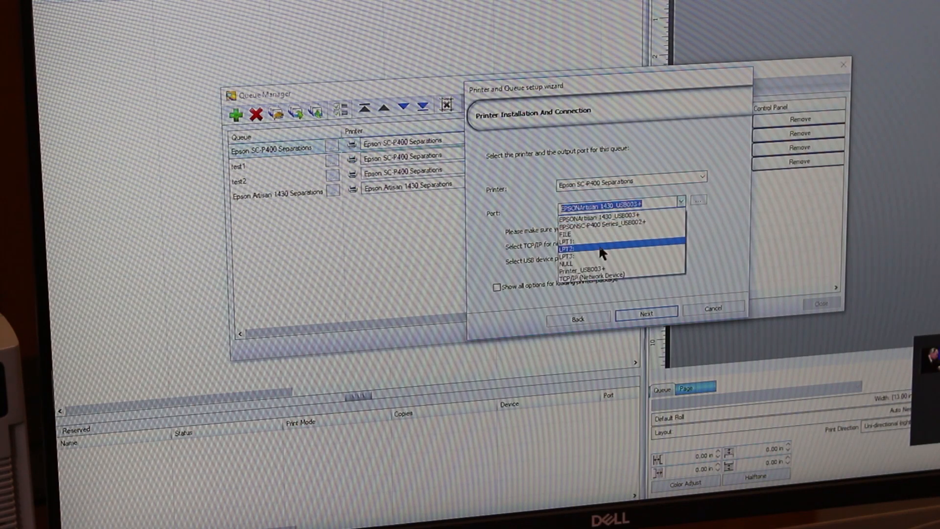
click(583, 267)
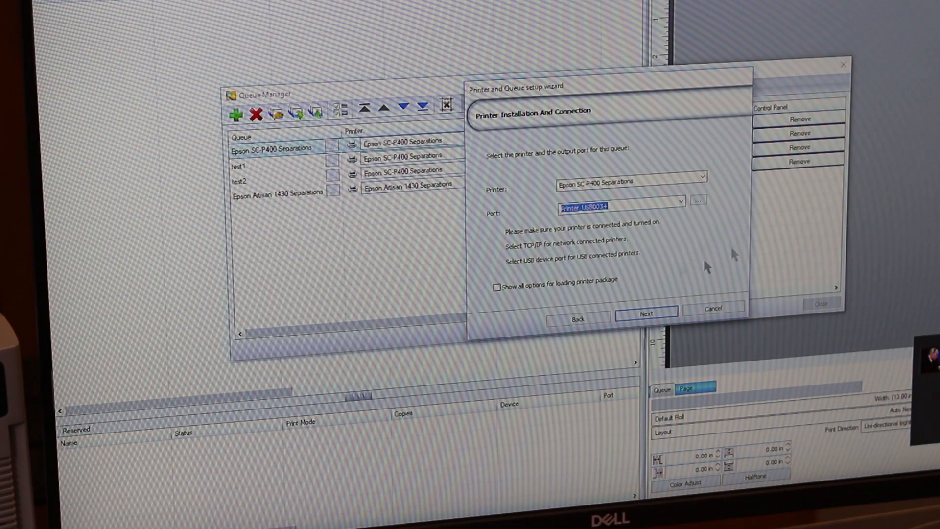
mouse_move(628, 295)
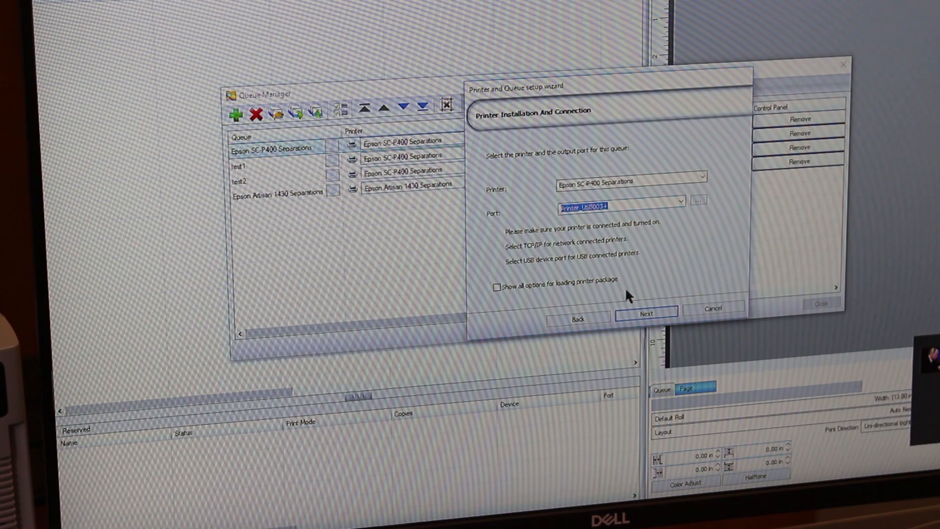
click(645, 313)
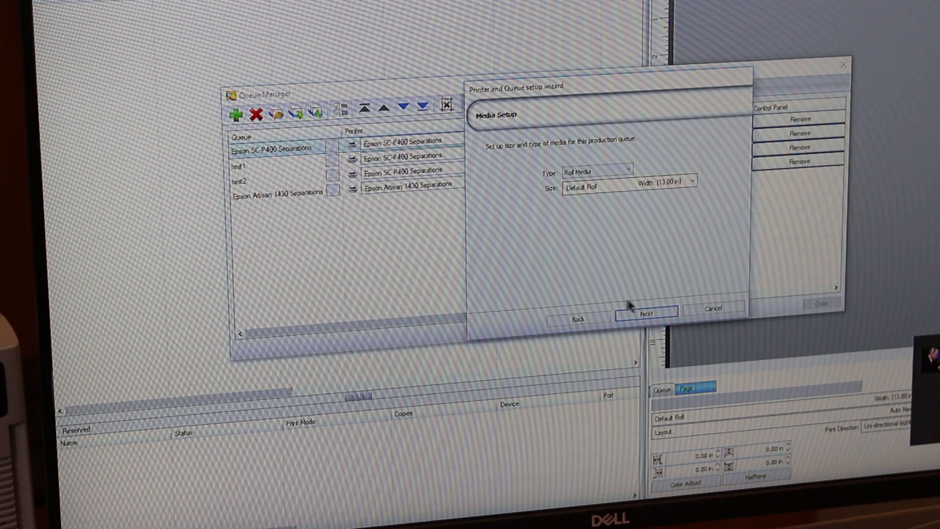
Keep roll media and set the print resolution to Basic 1440x720.
click(645, 311)
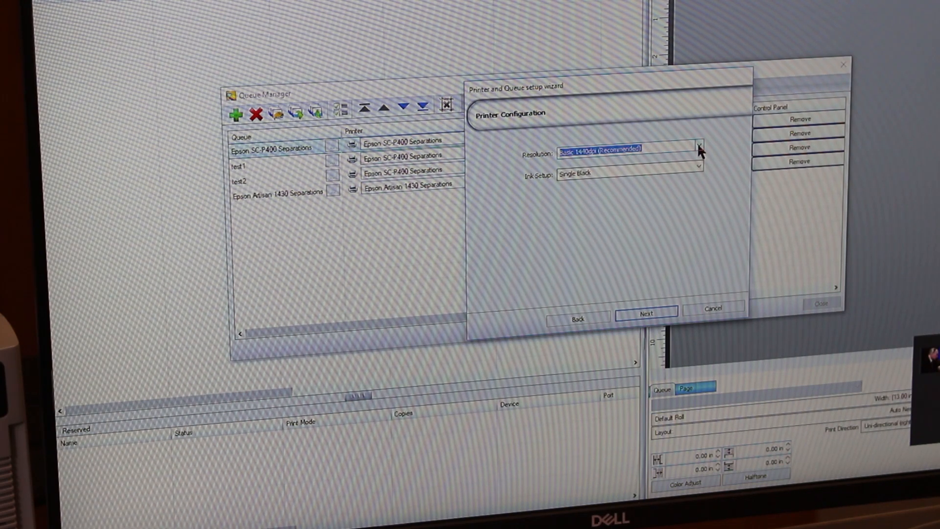
click(699, 148)
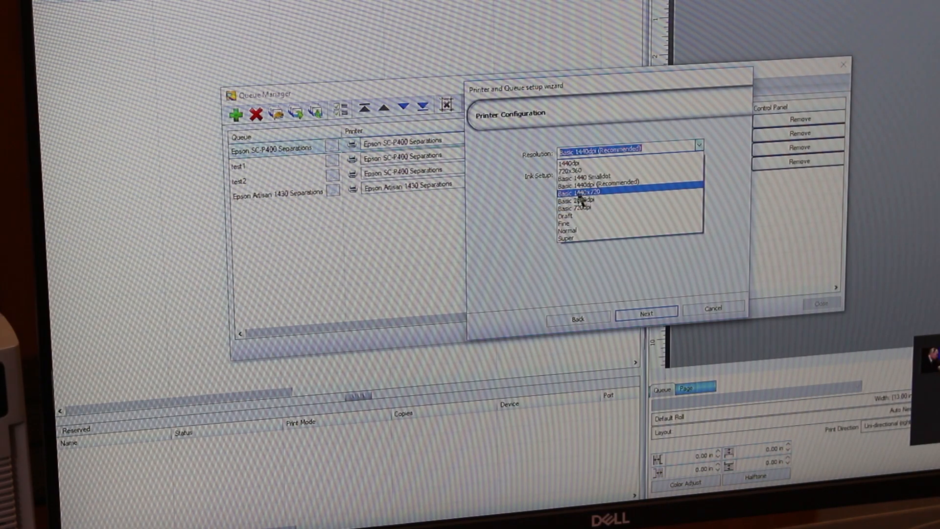
click(581, 193)
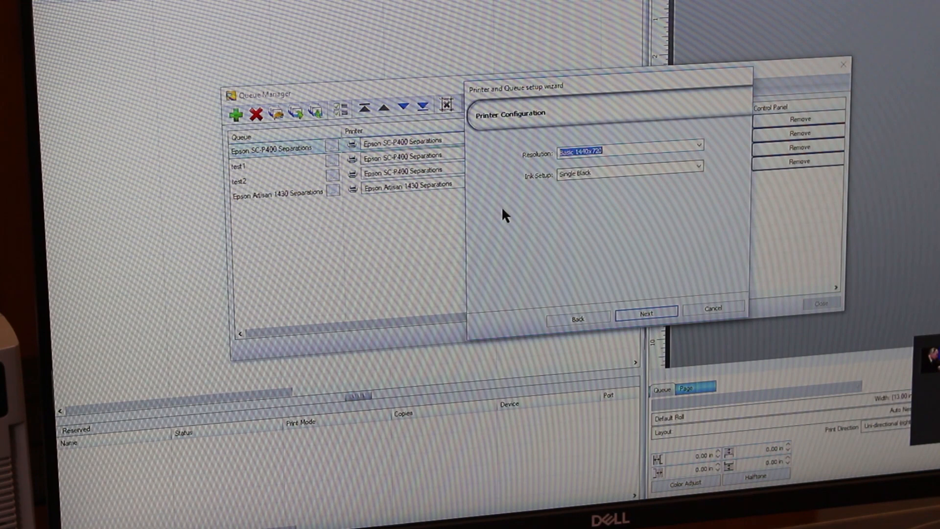
mouse_move(474, 215)
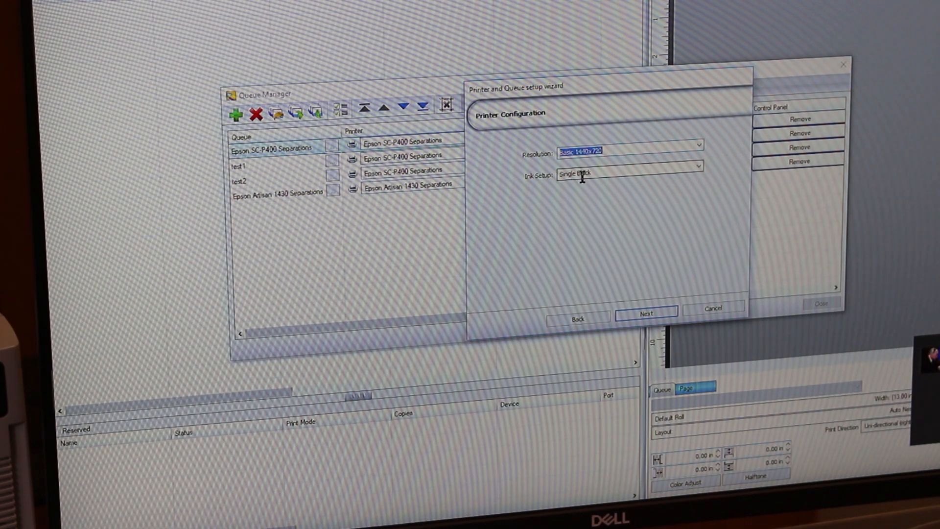
mouse_move(721, 181)
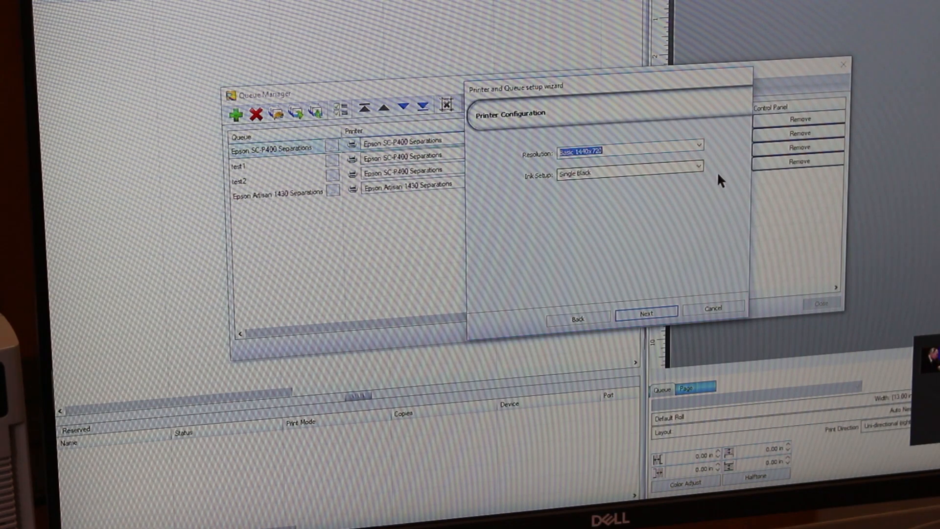
click(697, 173)
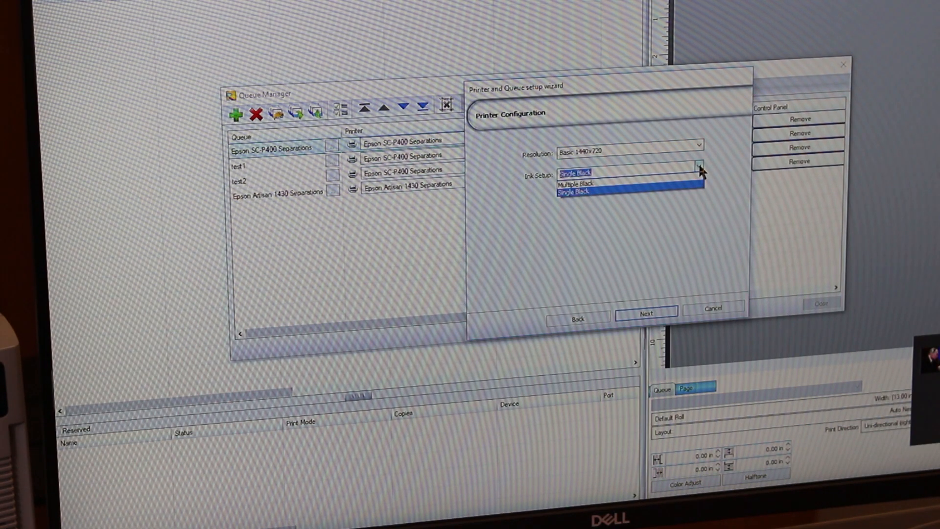
Switch ink setup to Multiple Black with all eight slots holding black, then advance to halftone screening.
click(576, 183)
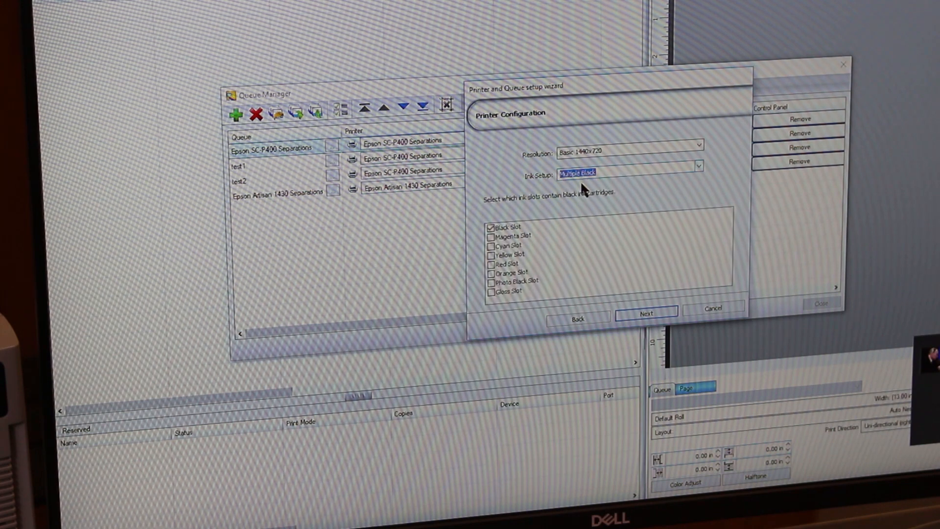
click(493, 235)
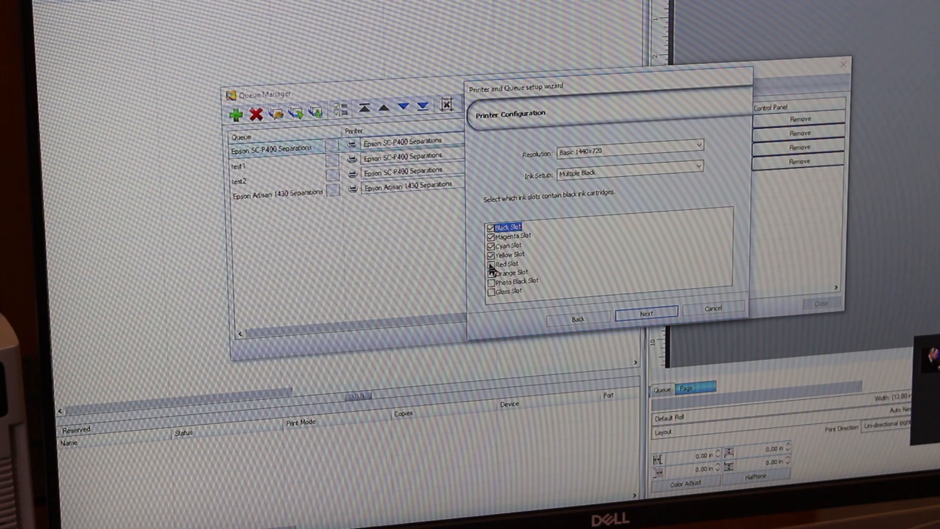
click(491, 273)
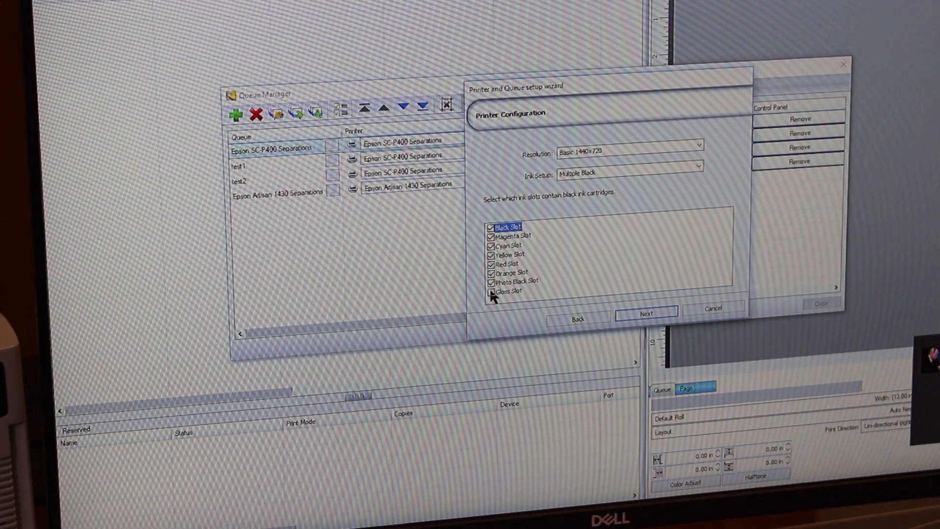
click(492, 292)
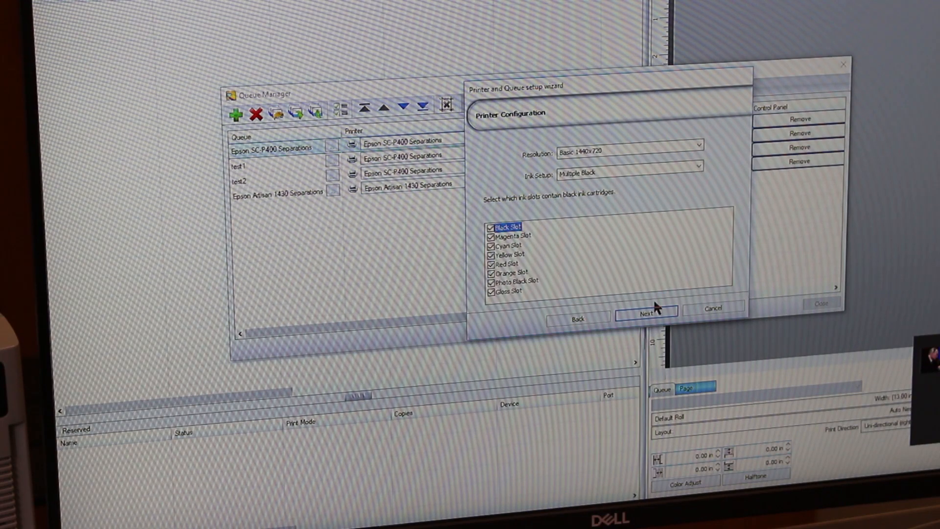
click(645, 311)
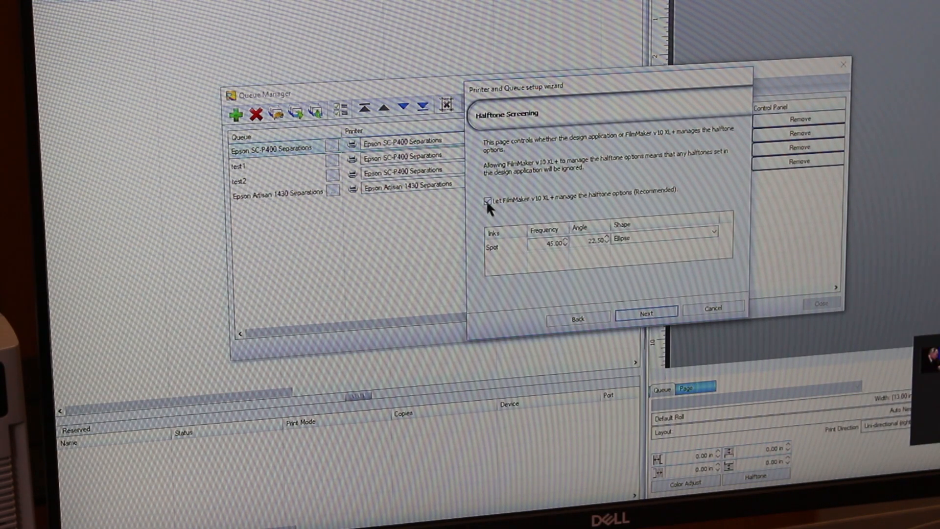
Leave halftones to the design application, keep the default queue name, and save the queue.
click(486, 200)
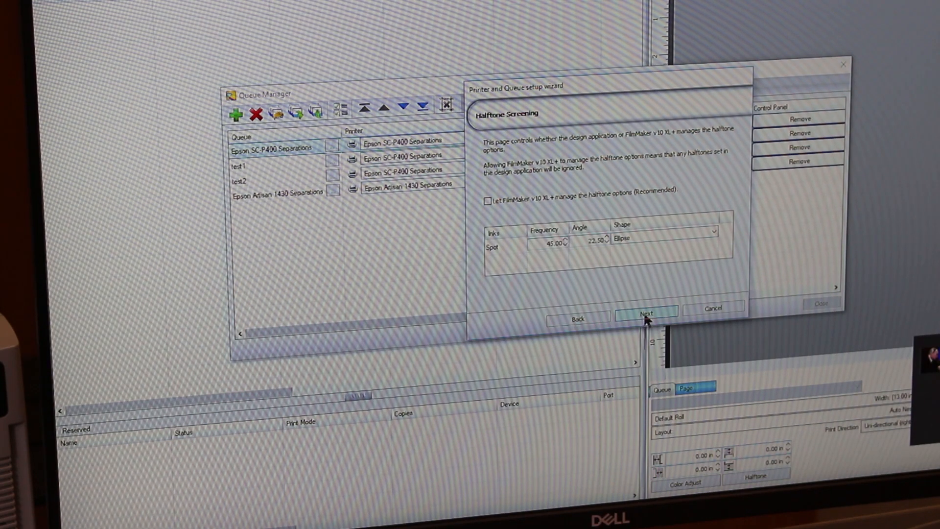
click(645, 312)
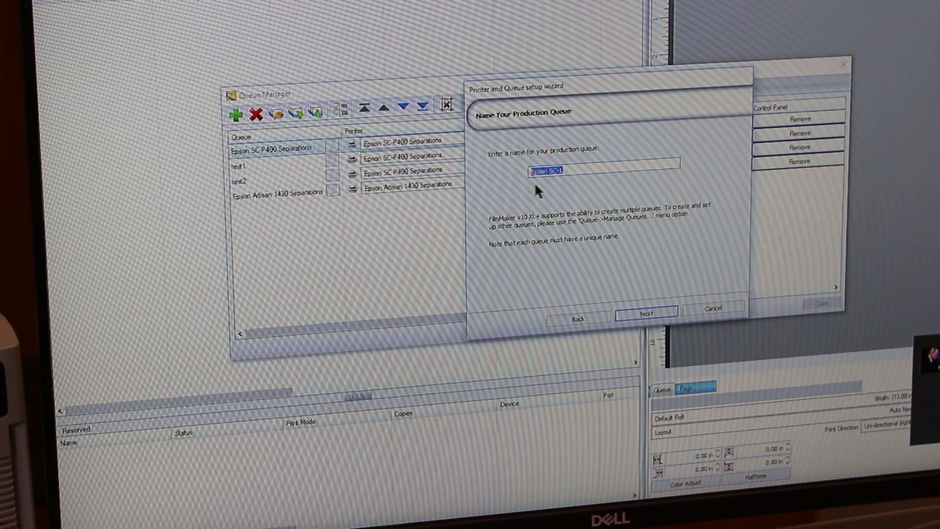
mouse_move(552, 212)
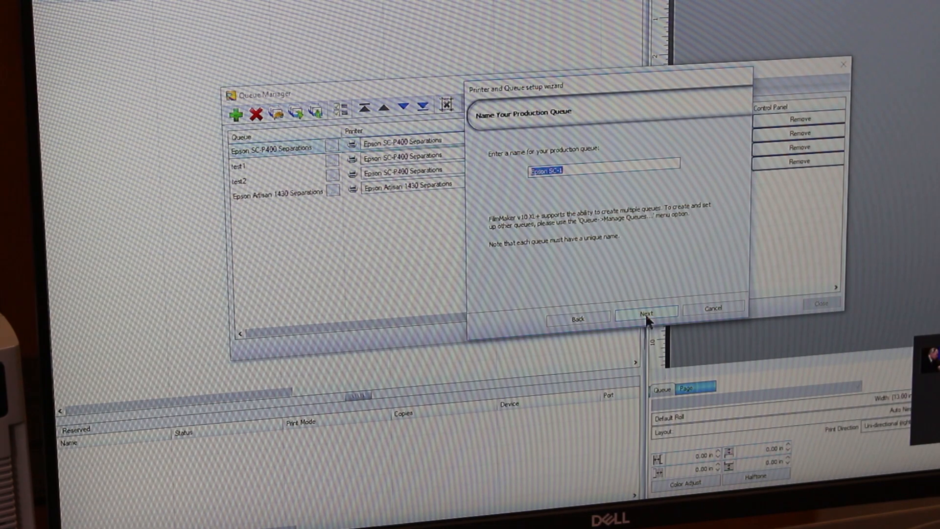
click(645, 314)
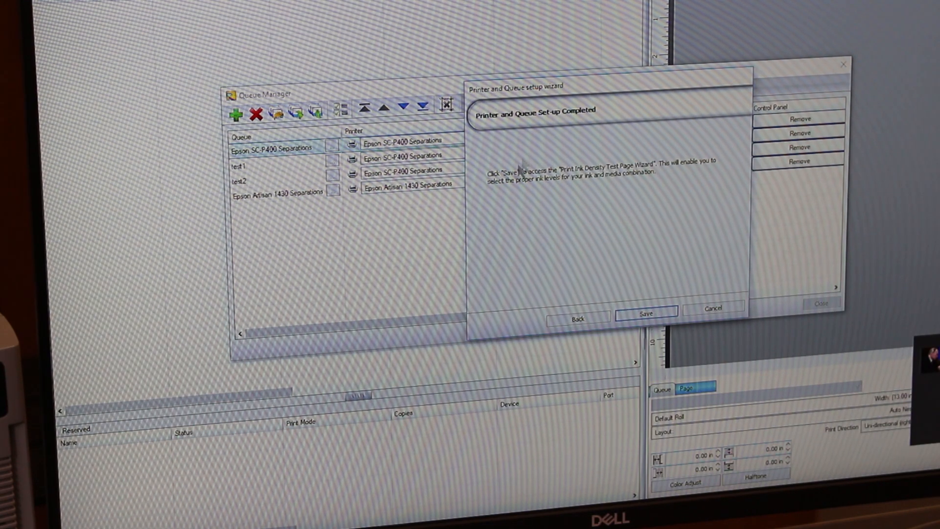
mouse_move(491, 146)
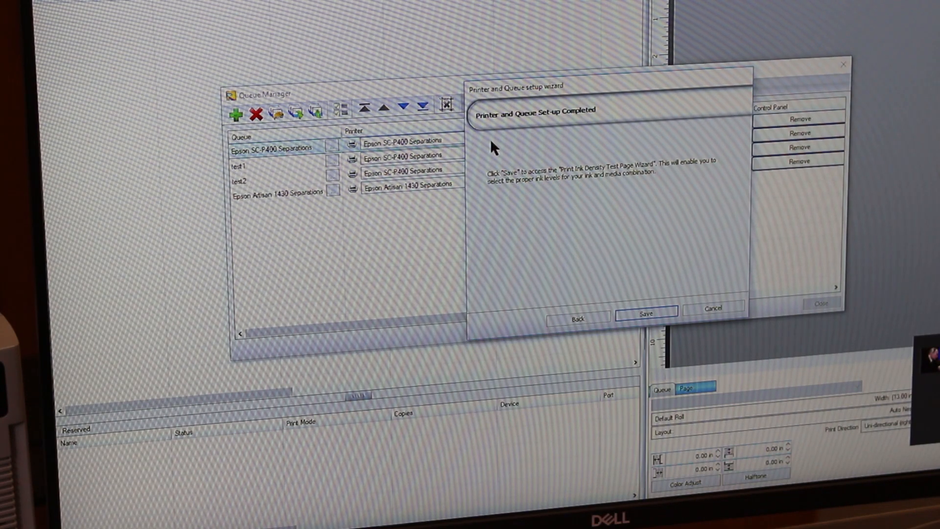
click(645, 312)
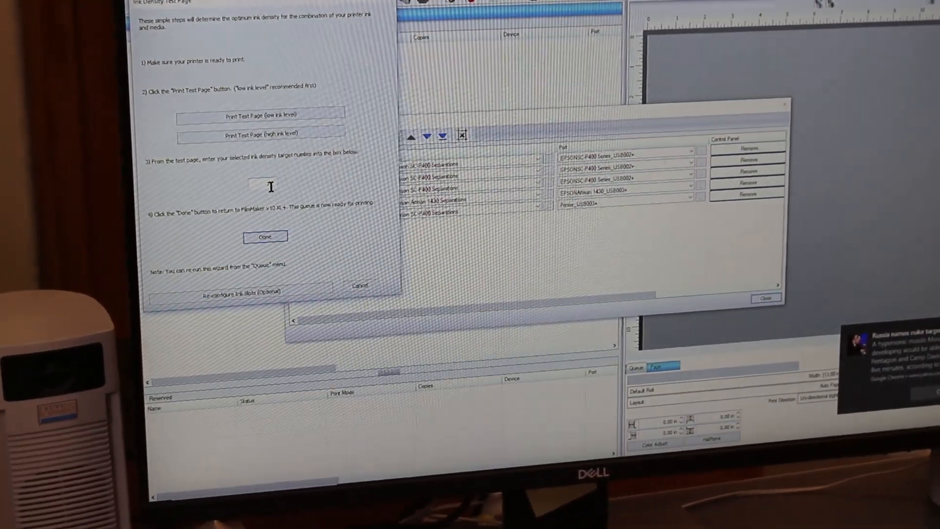
Enter 7 as the ink density target number.
text(7)
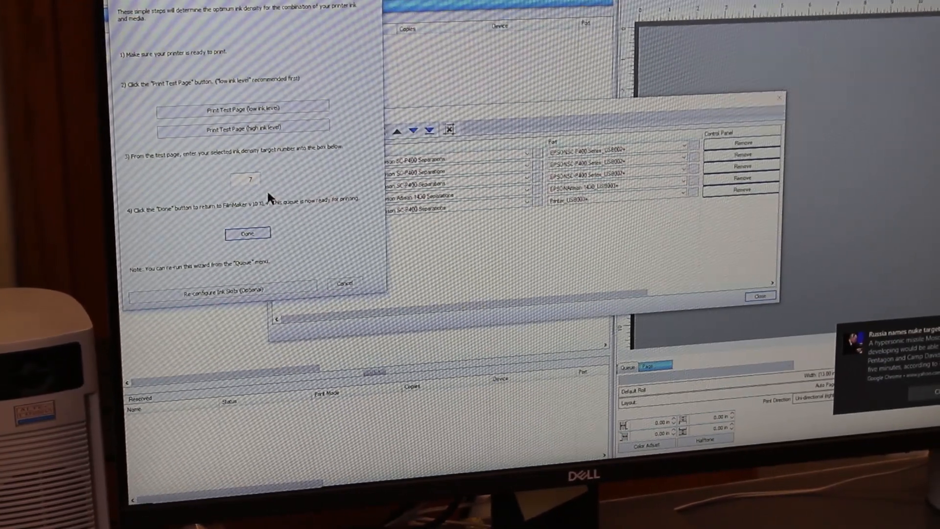